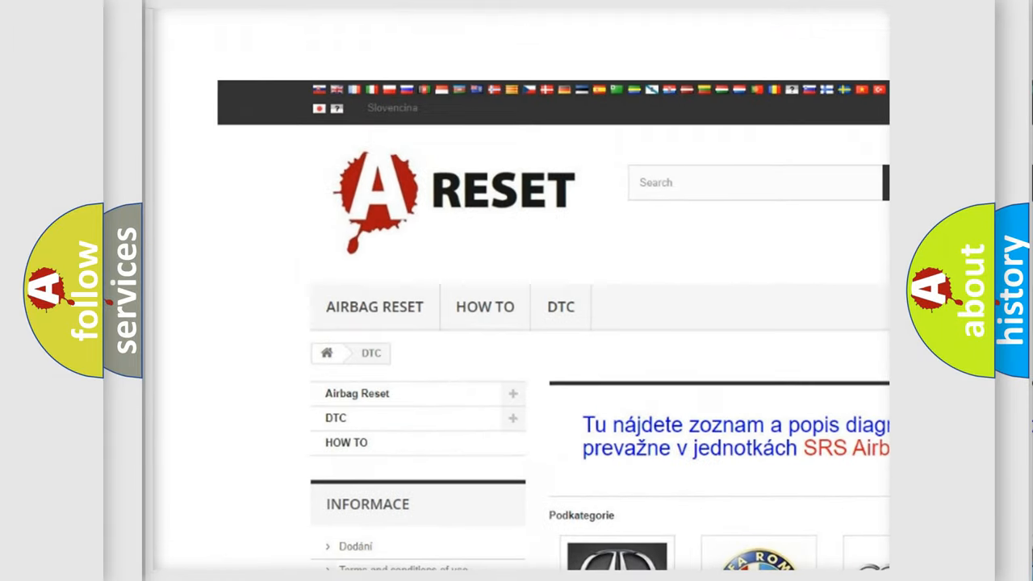
Open the ALFA ROMEO DTC subcategory and scroll through its grid of diagnostic airbag codes
{"action": "scroll", "scroll_direction": "down", "scroll_amount": 3}
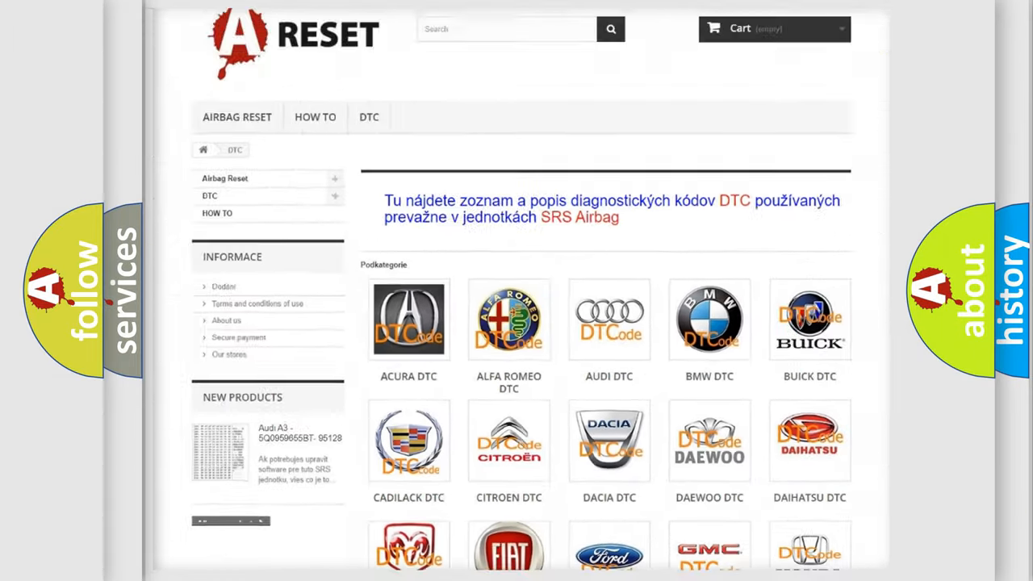
{"action": "scroll", "scroll_direction": "up", "scroll_amount": 3}
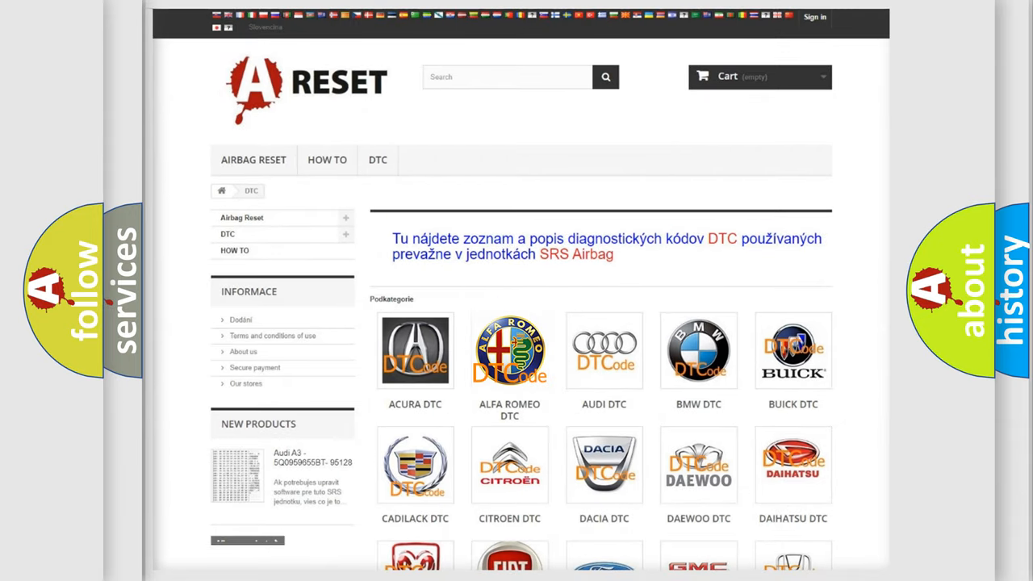
{"action": "left_click", "coordinate": [510, 350]}
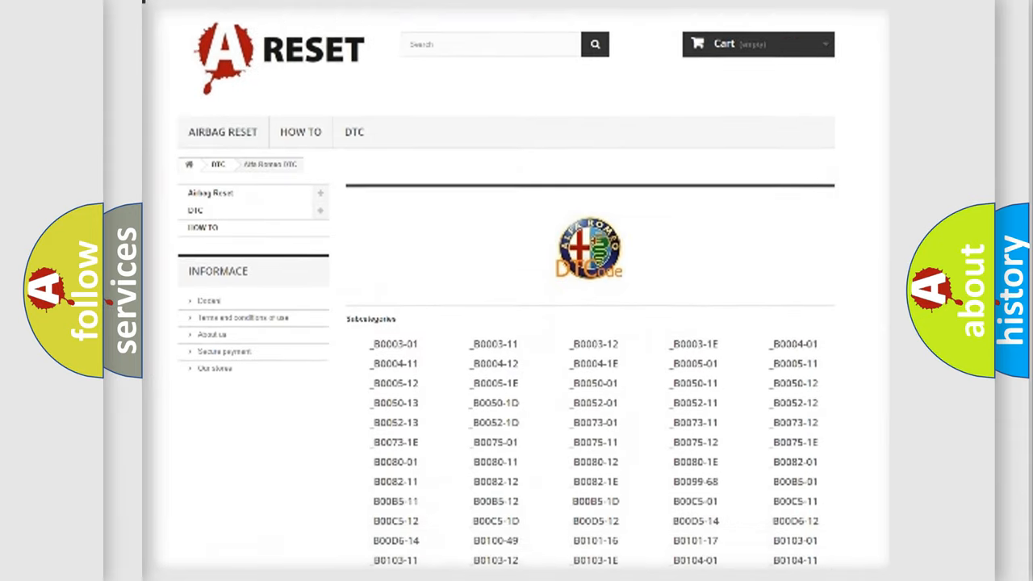
{"action": "scroll", "scroll_direction": "down", "scroll_amount": 3}
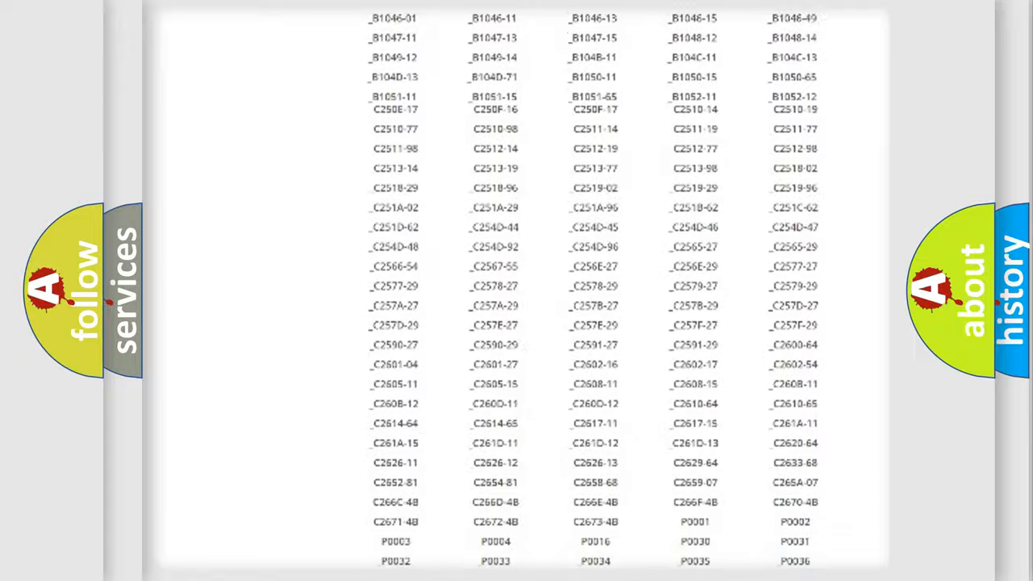
{"action": "scroll", "scroll_direction": "up", "scroll_amount": 3}
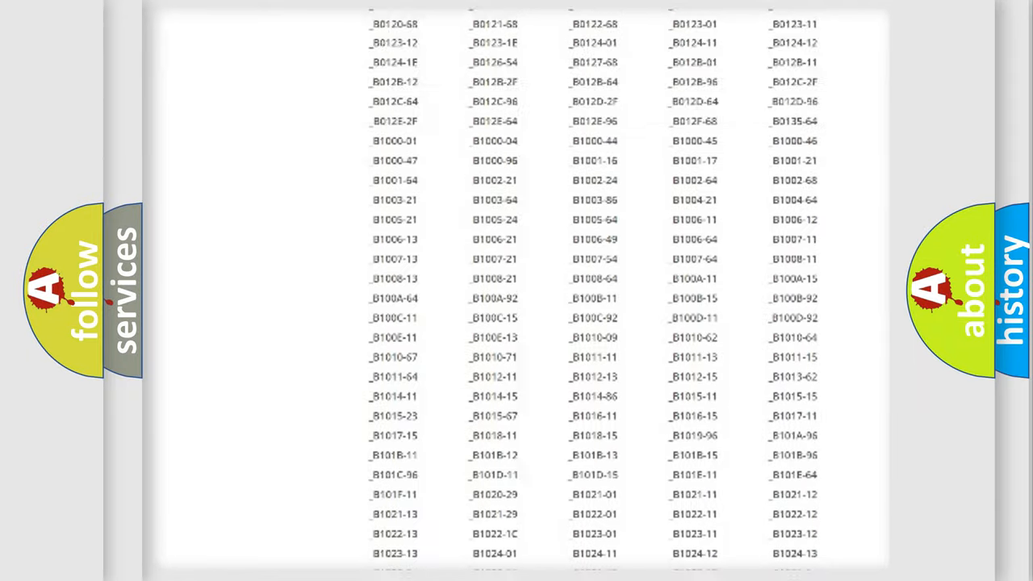
{"action": "scroll", "scroll_direction": "up", "scroll_amount": 3}
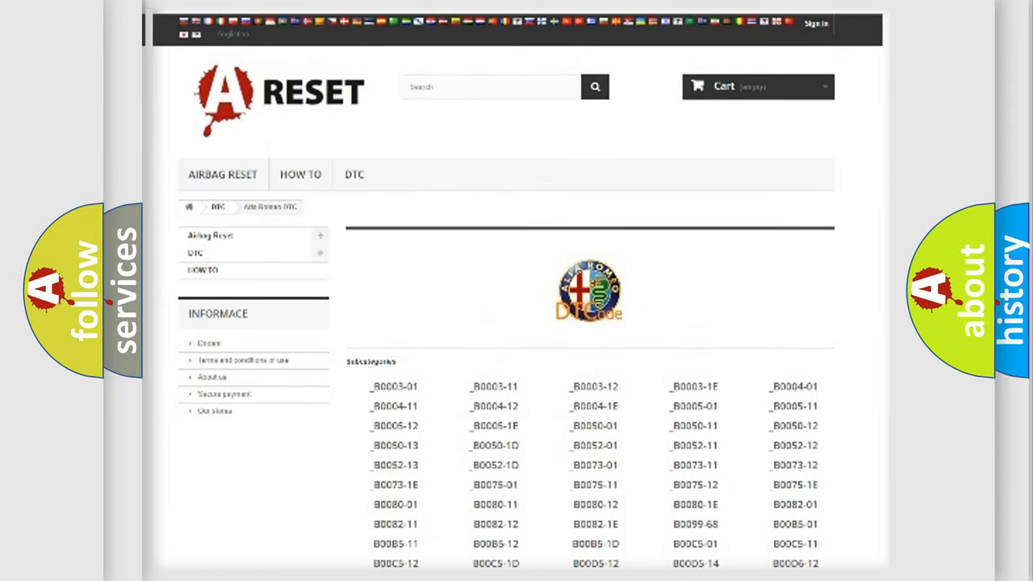